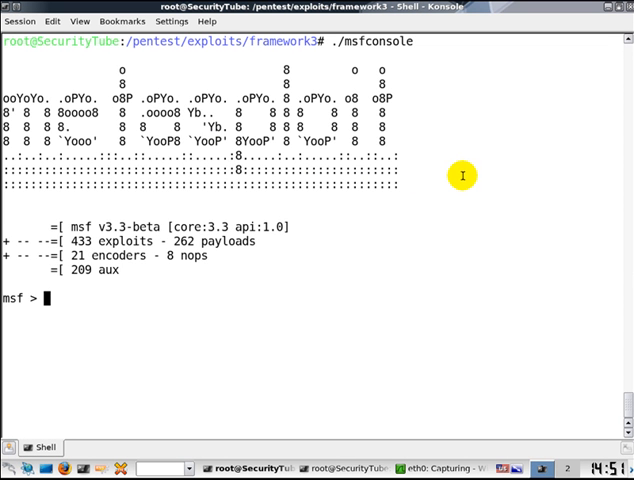
# Start msfconsole and search snmp modules, finding the SNMP Community Scanner
pyautogui.write('s')
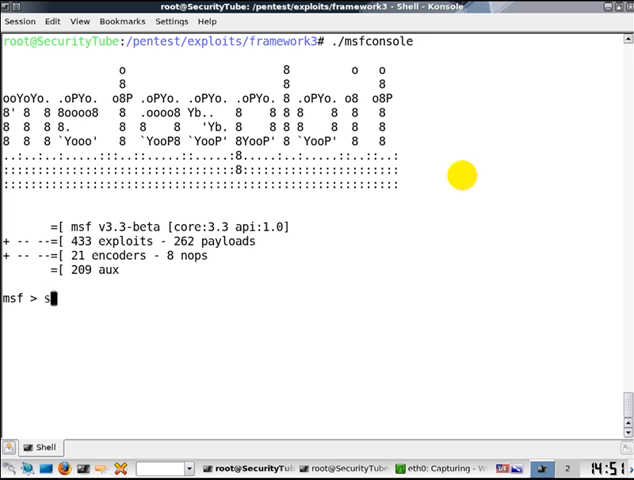
pyautogui.write('earch snmp')
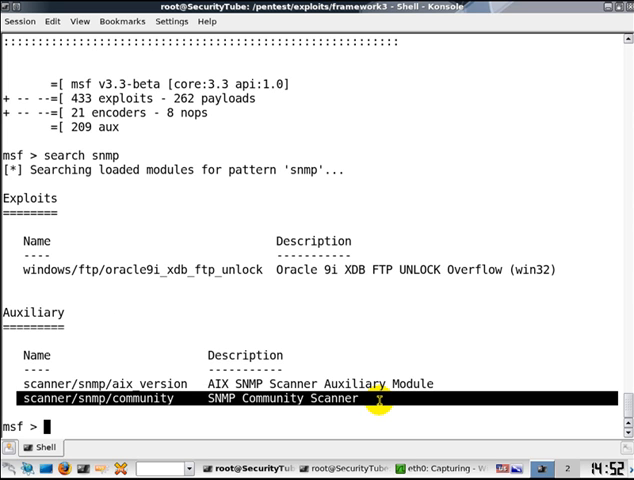
pyautogui.moveTo(161, 361)
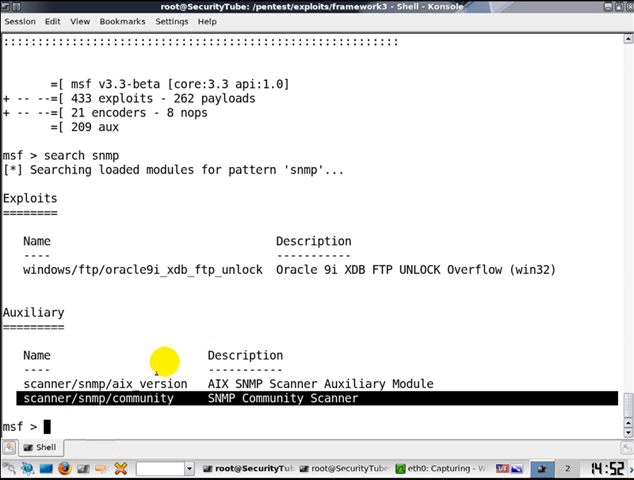
pyautogui.moveTo(196, 328)
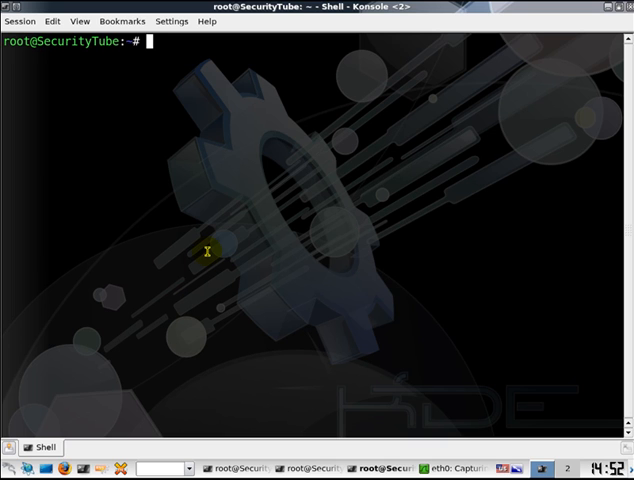
# Run 'nmap -sU -p 161 -n 192.168.121.252' and mark the open|filtered snmp line
pyautogui.write('nm')
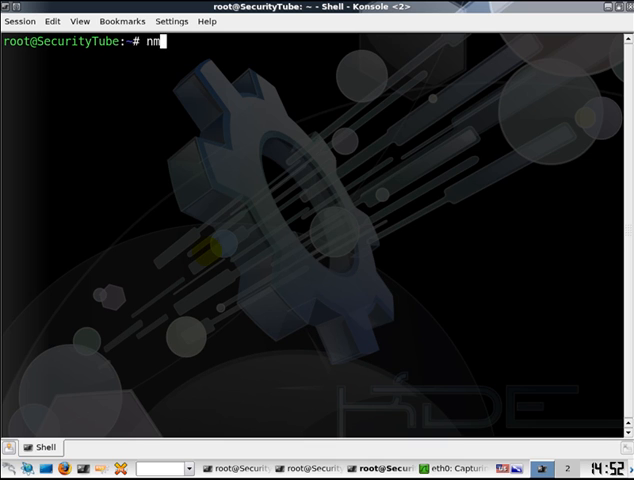
pyautogui.write('ap')
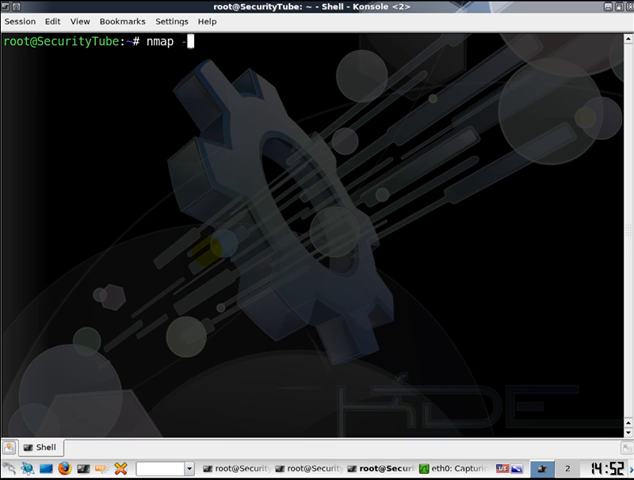
pyautogui.write('-sU')
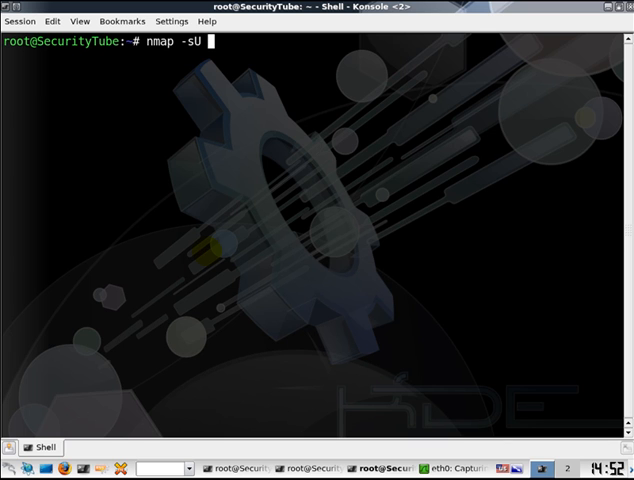
pyautogui.write('-p 161')
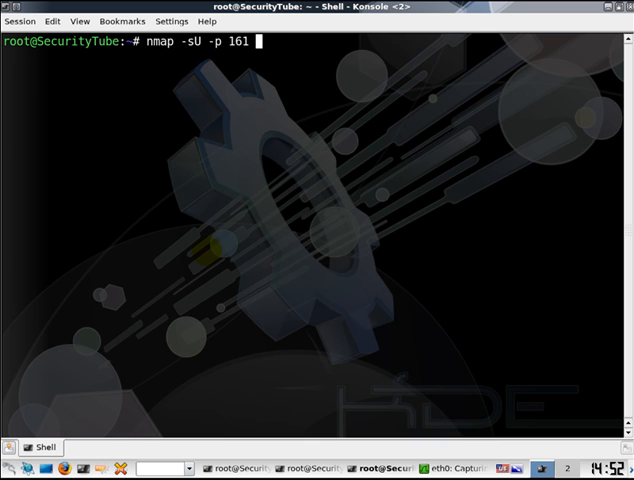
pyautogui.write('192.168')
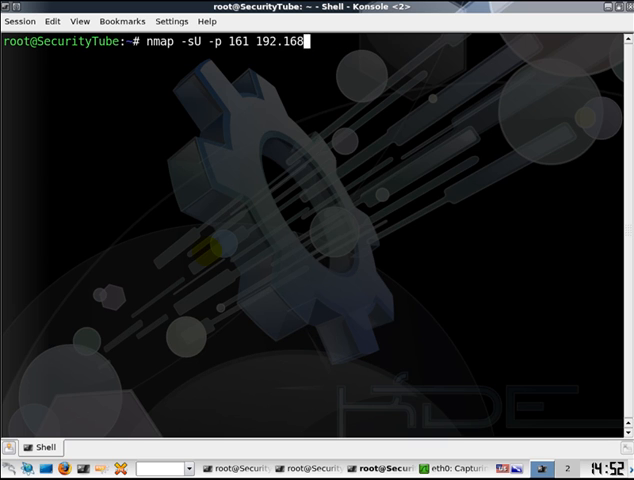
pyautogui.write('.121.25')
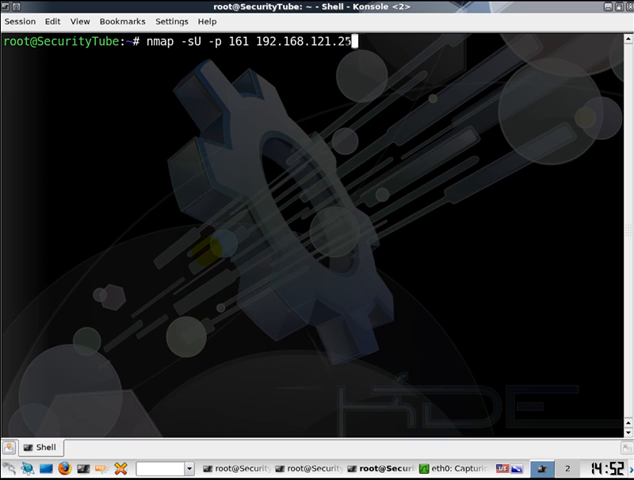
pyautogui.write('2')
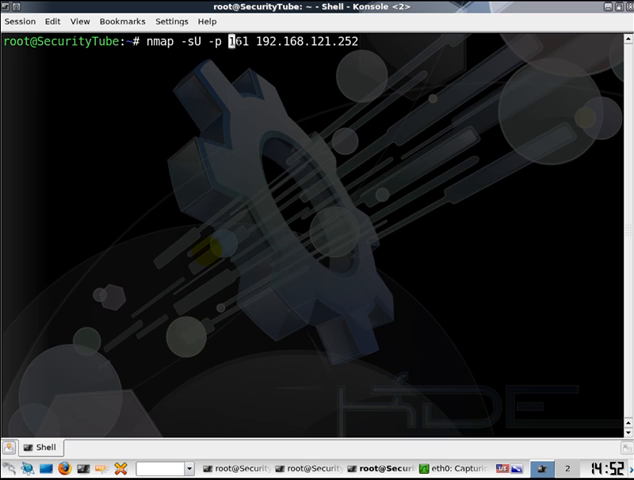
pyautogui.write('-n')
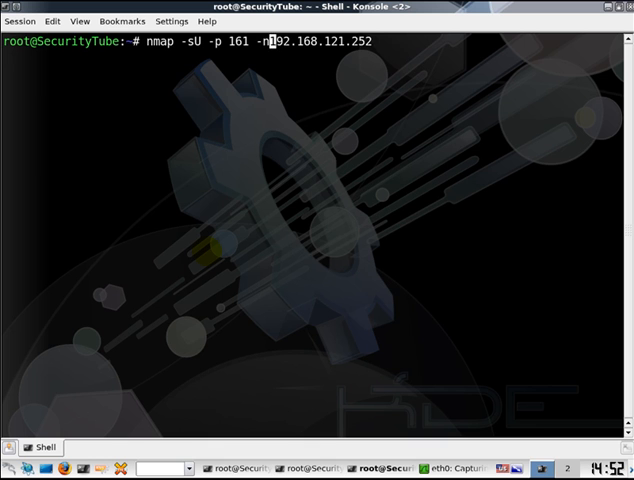
pyautogui.press('Return')
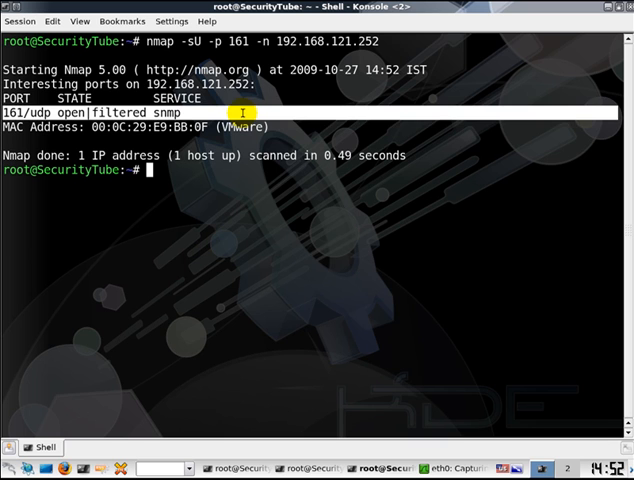
pyautogui.doubleClick(167, 113)
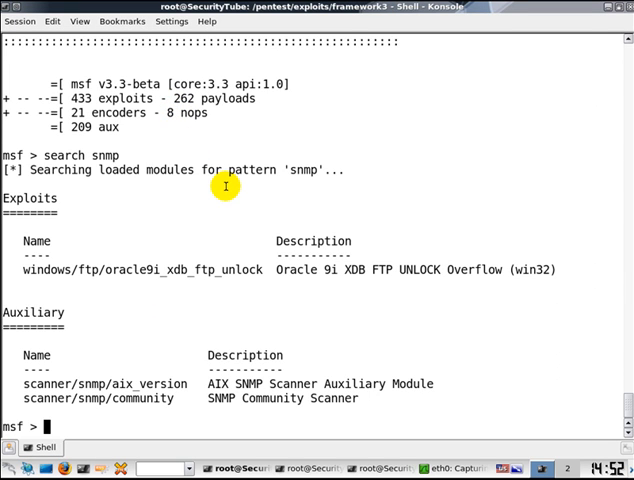
# Load the scanner/snmp/community module and enter the command to show its options
pyautogui.write('s')
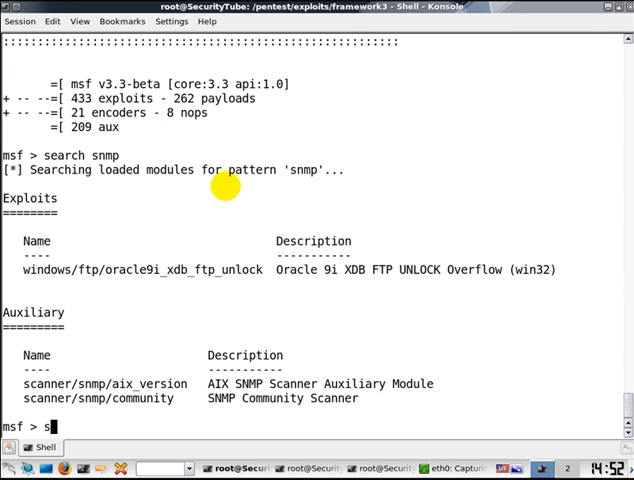
pyautogui.write('use')
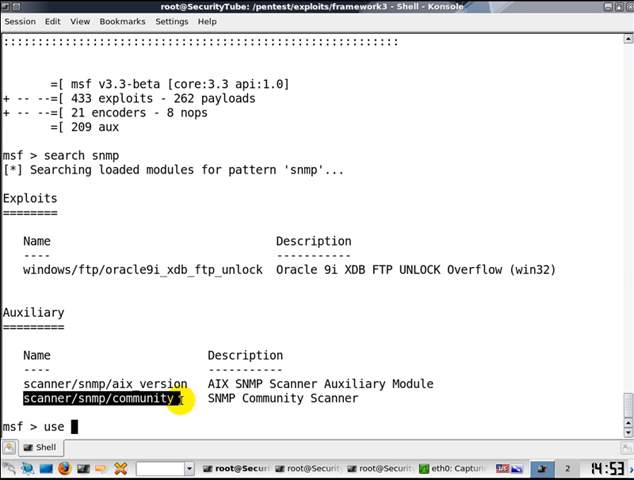
pyautogui.moveTo(203, 311)
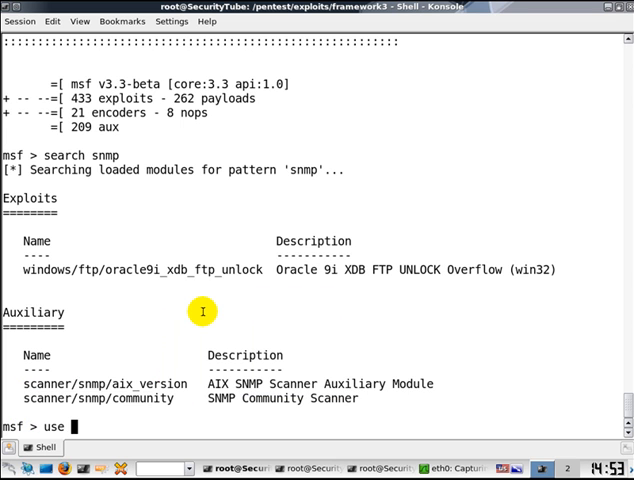
pyautogui.write('scanner/snmp/community')
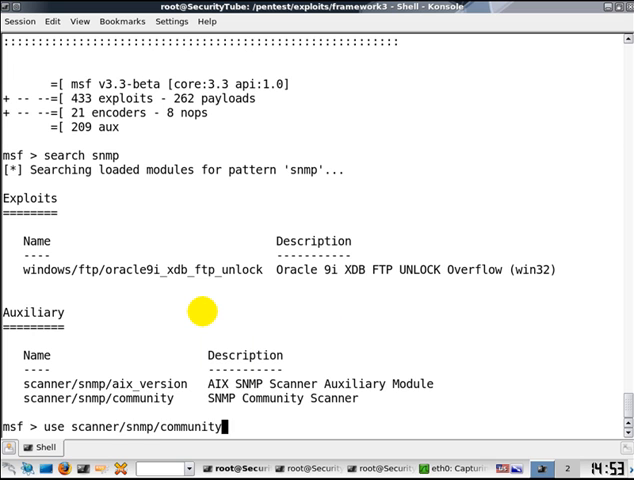
pyautogui.press('Return')
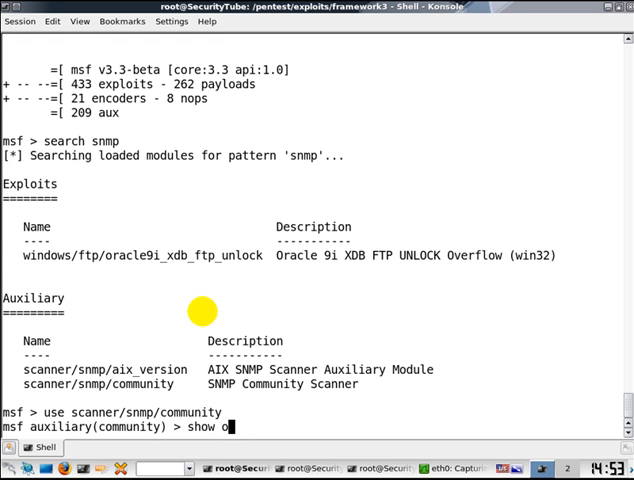
pyautogui.press('Return')
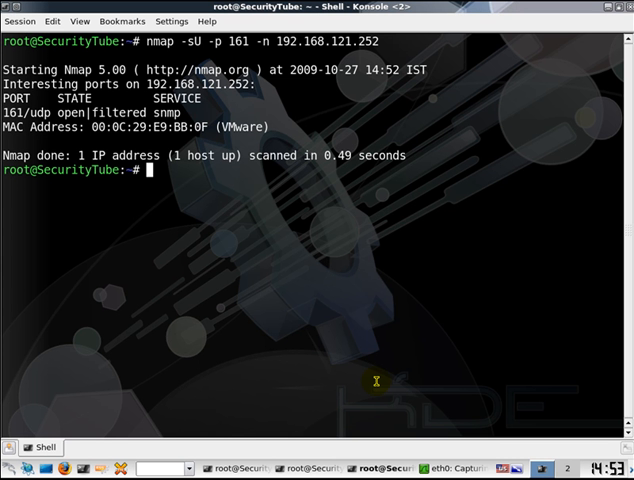
# View the snmp.txt community wordlist in vim, scrolling past public, private and SECRET
pyautogui.write('vim /pentest/exploits/framework3/data/wordlists/snmp.txt')
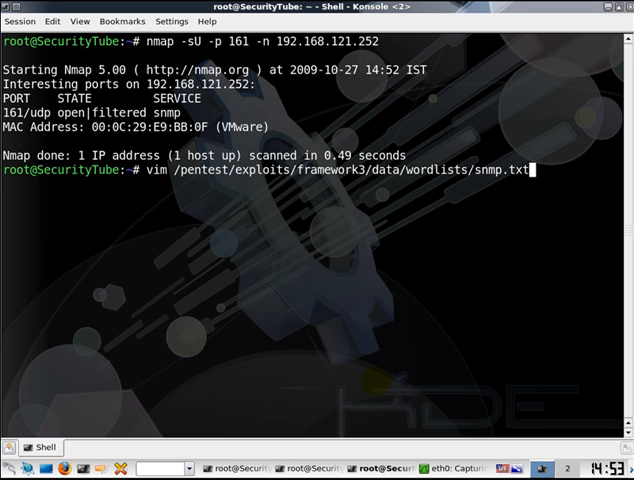
pyautogui.press('Return')
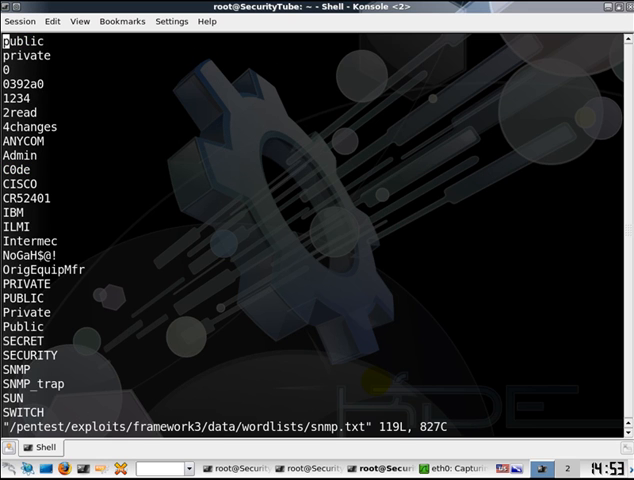
pyautogui.scroll(-3)
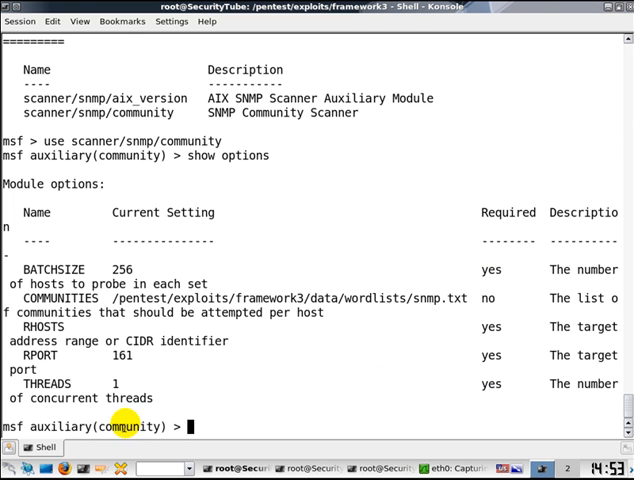
# Review the scanner options (COMMUNITIES snmp.txt, RPORT 161, RHOSTS empty) and begin a set command
pyautogui.doubleClick(42, 327)
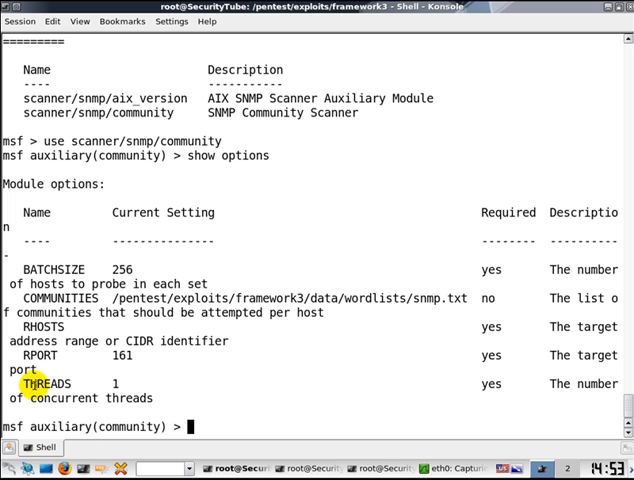
pyautogui.write('set')
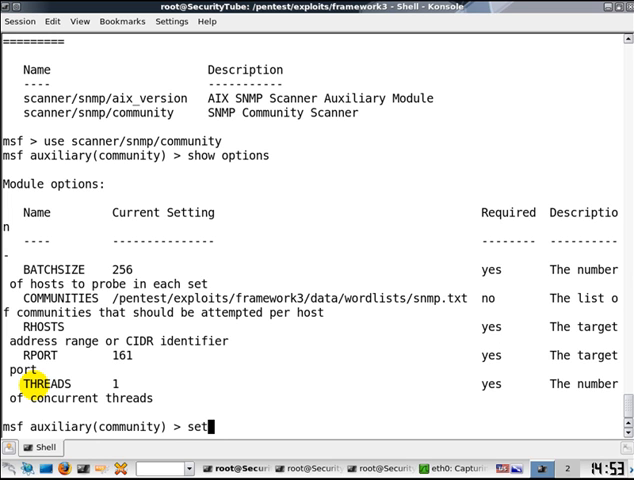
# Set RHOSTS to 192.168.121.252 and type the exploit command
pyautogui.write('rhosts')
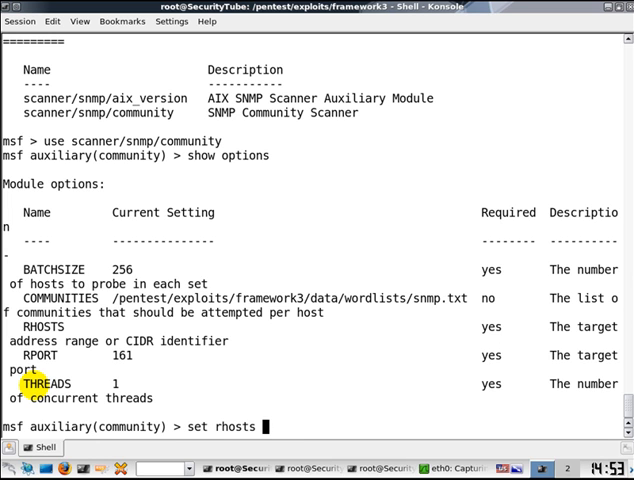
pyautogui.write('192.168.')
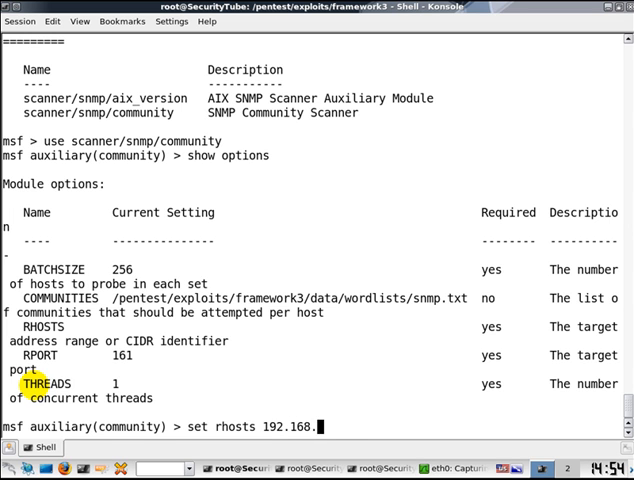
pyautogui.write('121.252')
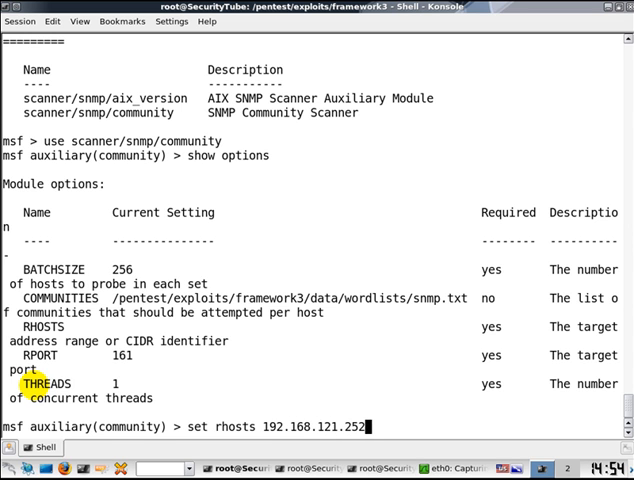
pyautogui.press('Return')
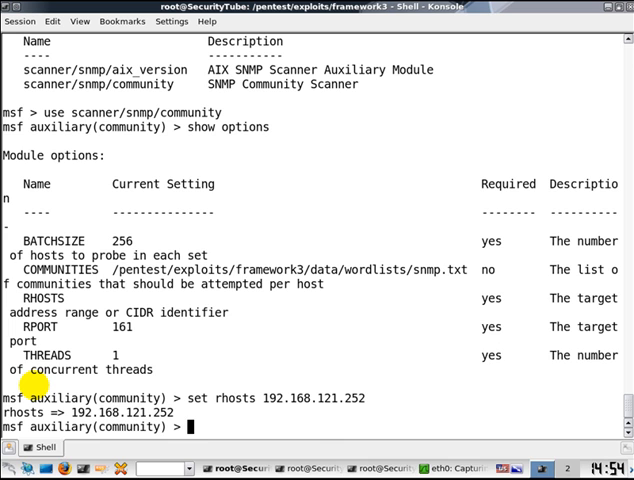
pyautogui.write('exploit')
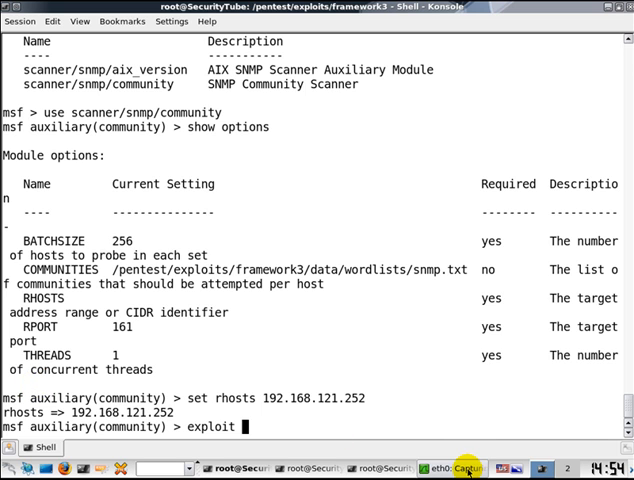
# Bring up the live eth0 Wireshark capture and enter 'snmp' as its display filter
pyautogui.click(460, 467)
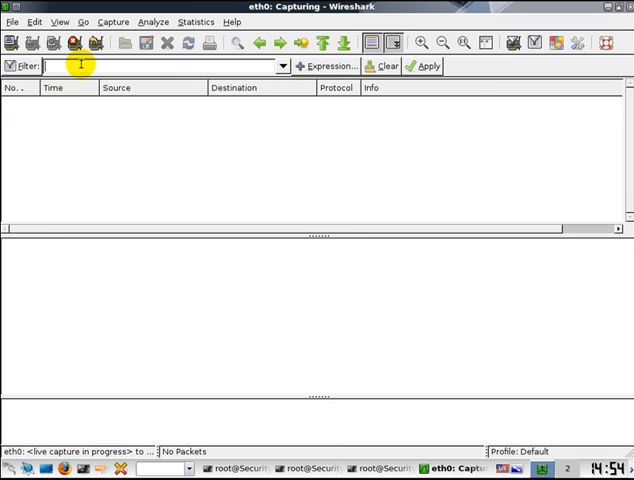
pyautogui.write('snmp/community')
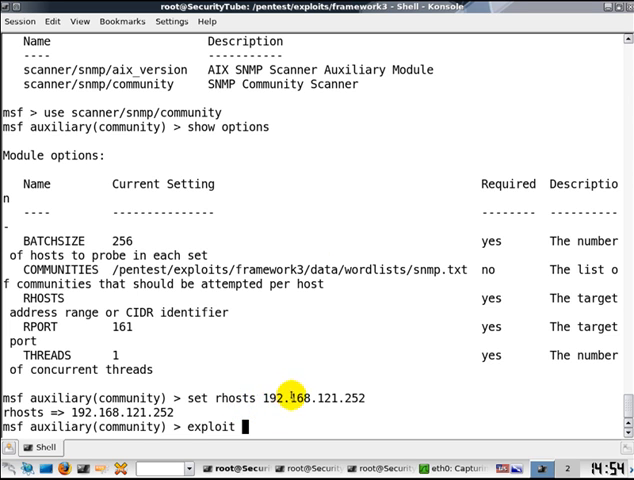
pyautogui.moveTo(267, 330)
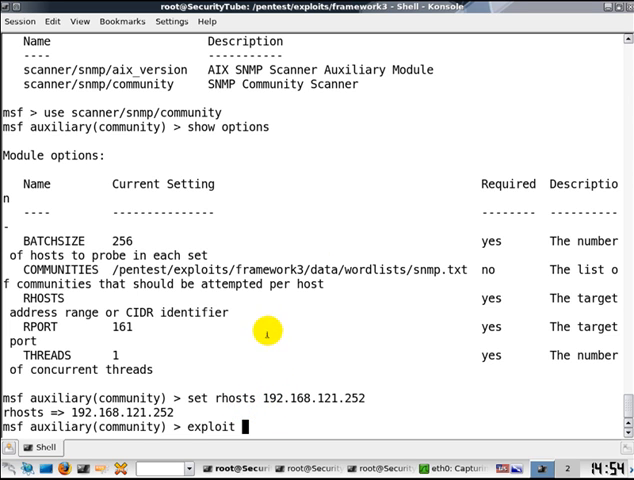
pyautogui.moveTo(291, 347)
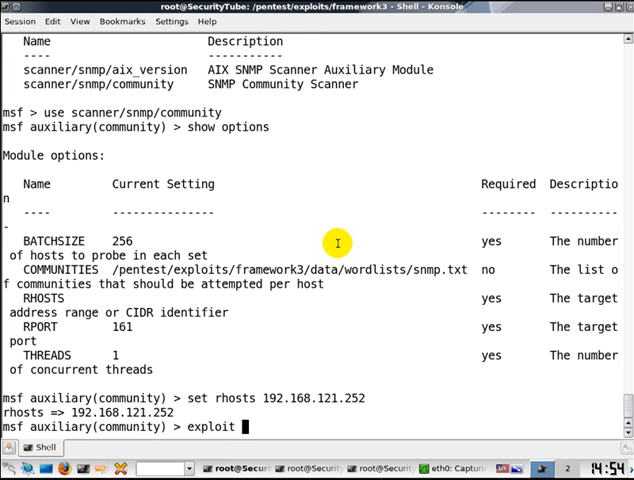
# Launch the community scan, producing 238 SNMP get-requests with community public
pyautogui.press('Return')
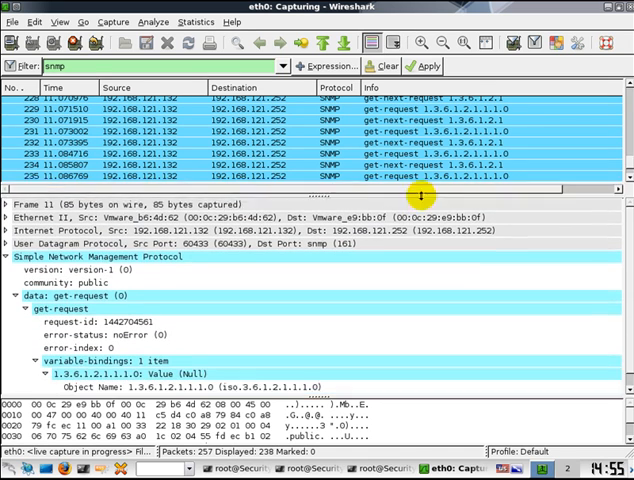
# Inspect packets 11 and 12, confirming community public in the version 1 and v2c requests
pyautogui.scroll(3)
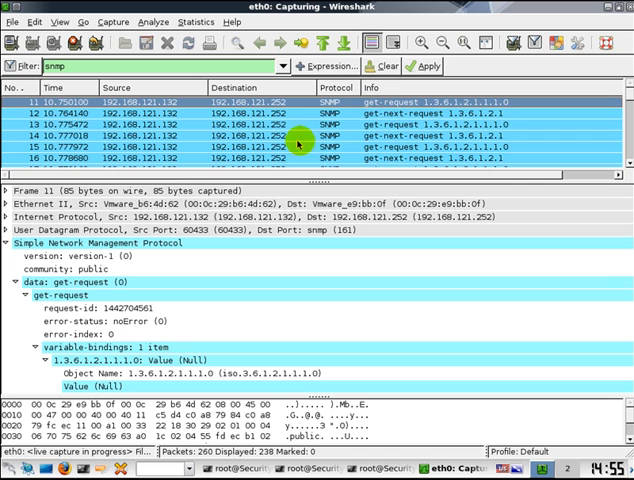
pyautogui.click(300, 120)
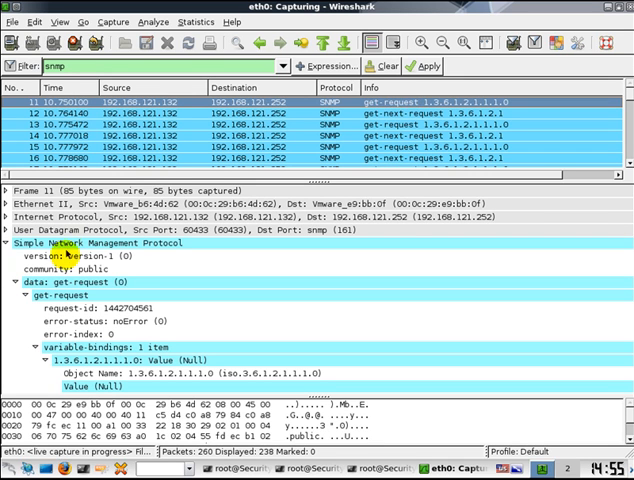
pyautogui.click(70, 270)
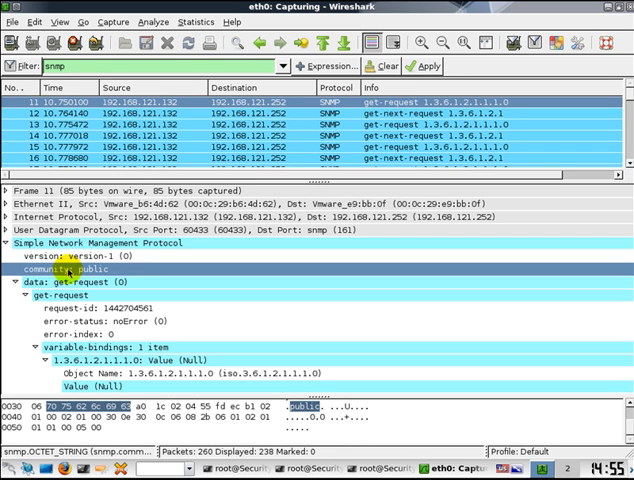
pyautogui.moveTo(405, 112)
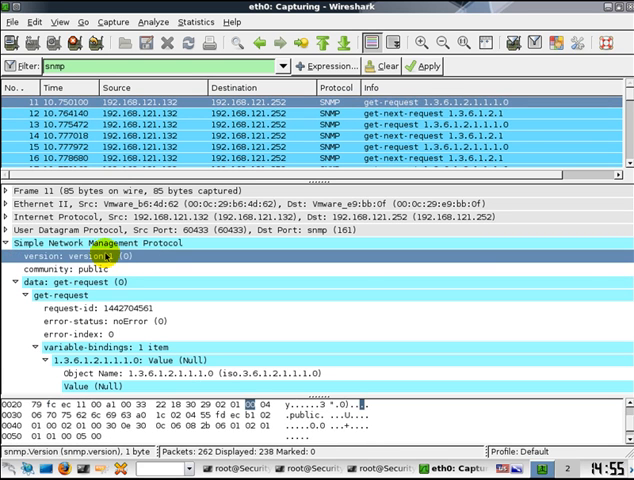
pyautogui.click(300, 116)
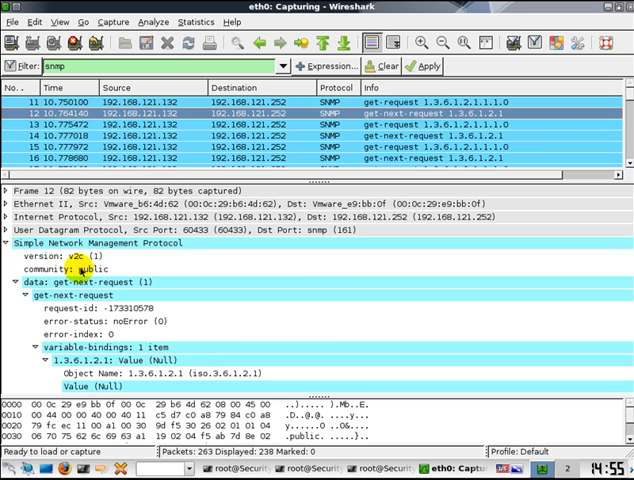
pyautogui.click(48, 260)
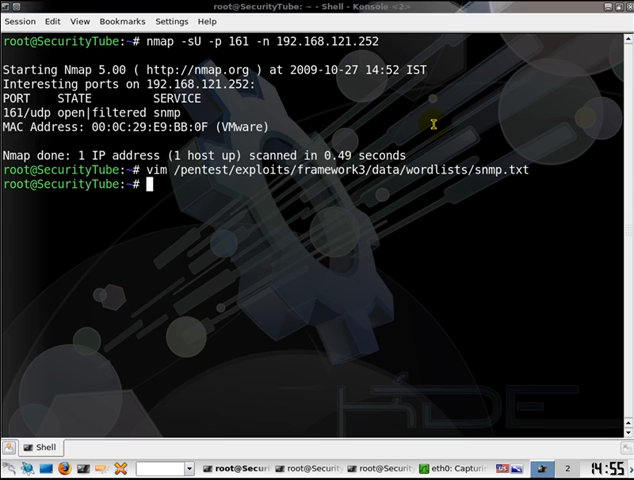
# Return to Wireshark, where the third request shows version 1 with community private
pyautogui.press('Return')
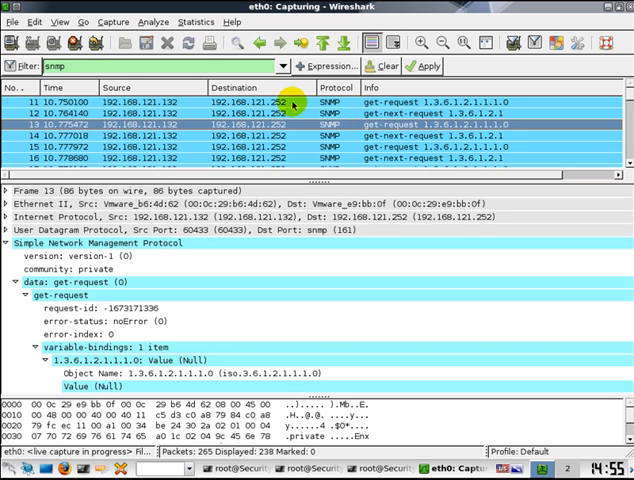
# Compare community strings: packet 12's v2c 'public' against packet 13's 'private'
pyautogui.click(300, 103)
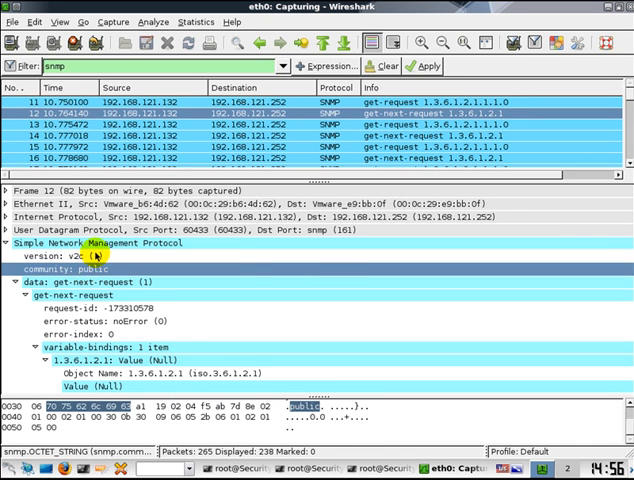
pyautogui.click(80, 256)
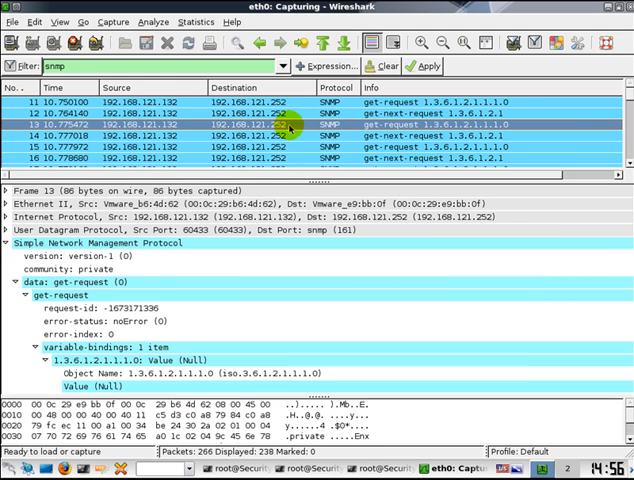
pyautogui.click(75, 268)
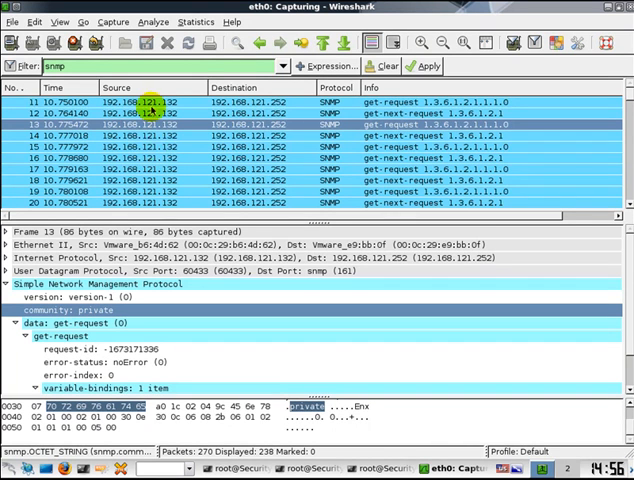
# Inspect get-response packets 244 and 246, both carrying community string 'xyzzy'
pyautogui.scroll(-3)
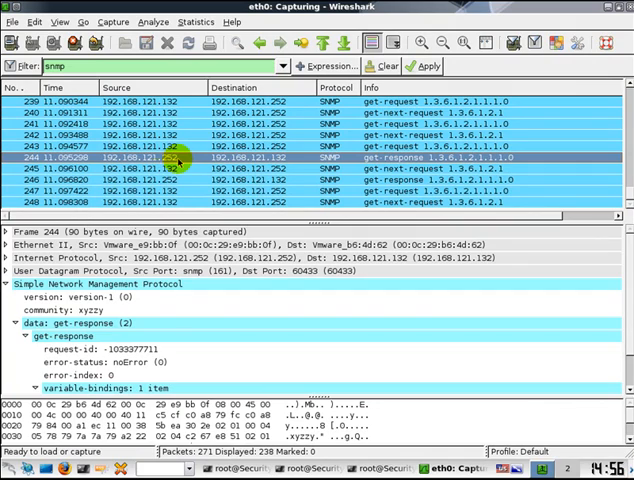
pyautogui.click(80, 309)
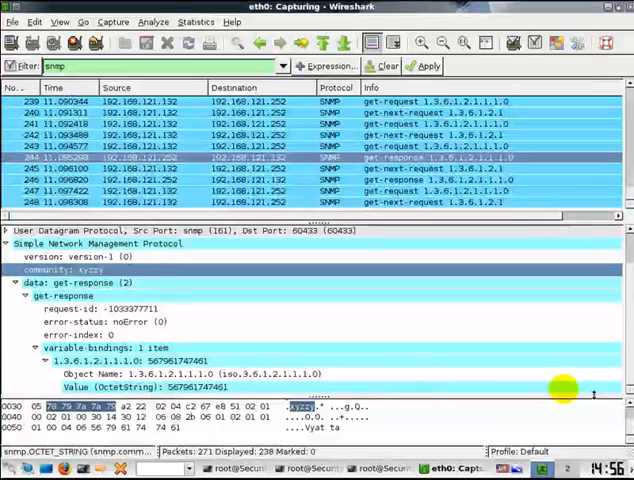
pyautogui.click(130, 387)
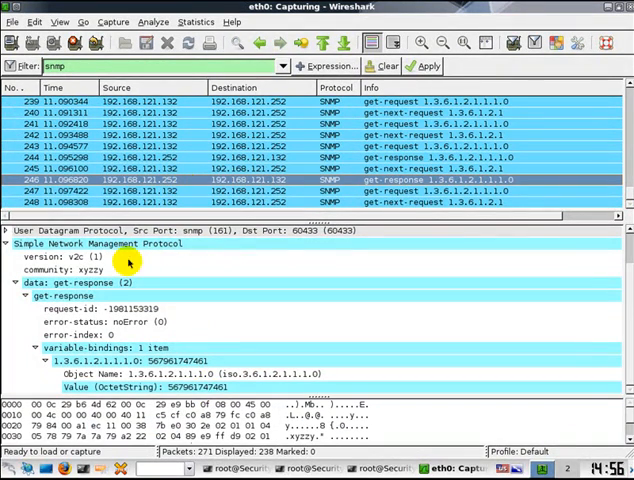
pyautogui.click(70, 270)
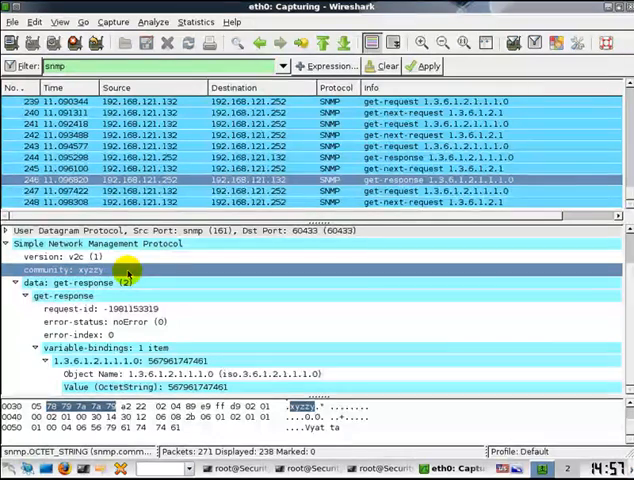